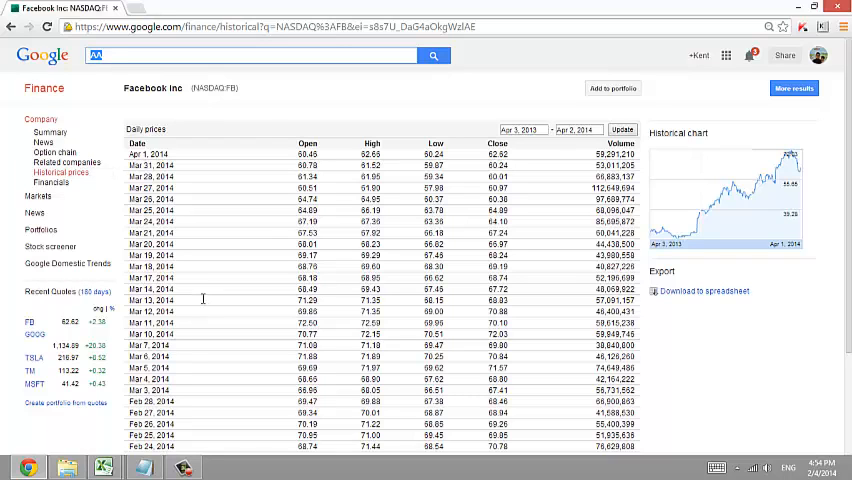
# Look up FB on Google Finance and view its historical daily prices
pyautogui.write('FB')
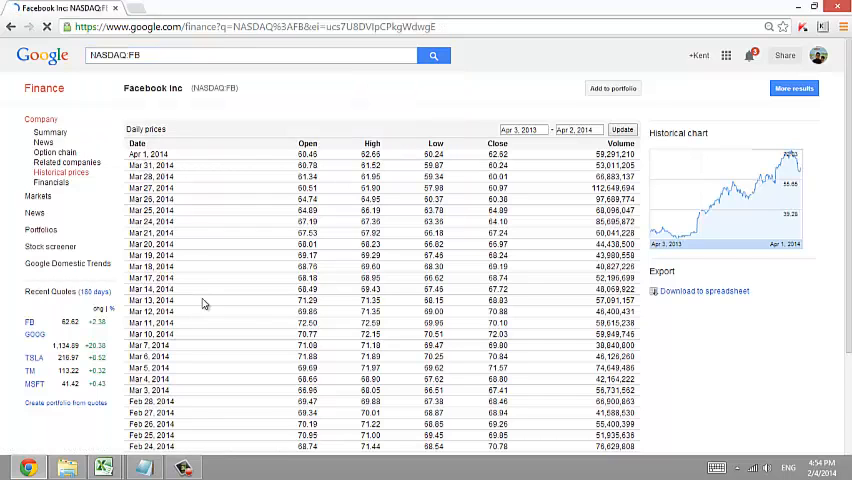
pyautogui.click(49, 132)
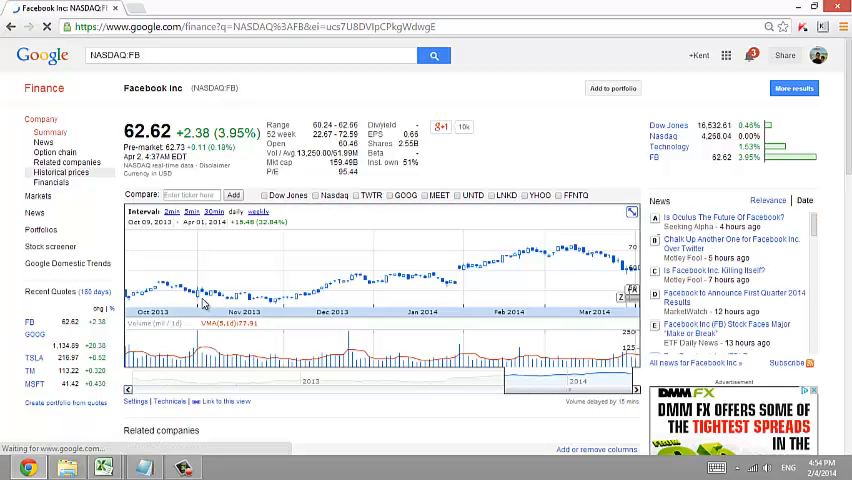
pyautogui.click(61, 172)
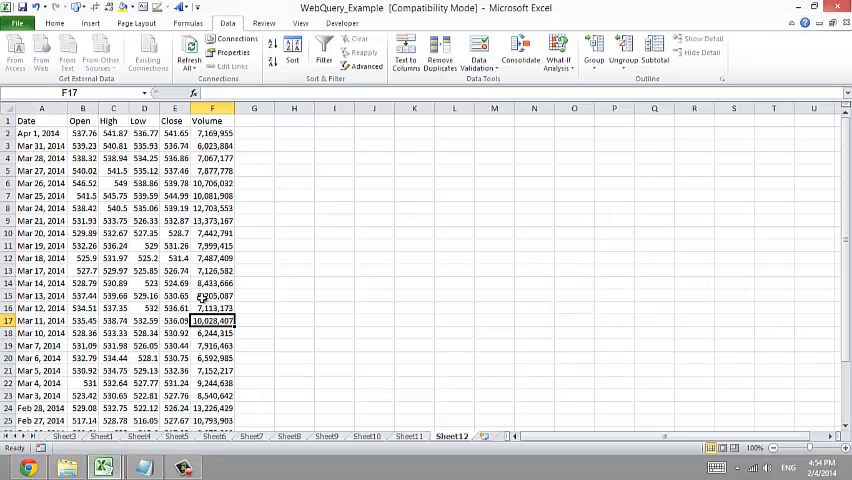
# Insert a new blank worksheet, Sheet13
pyautogui.click(145, 345)
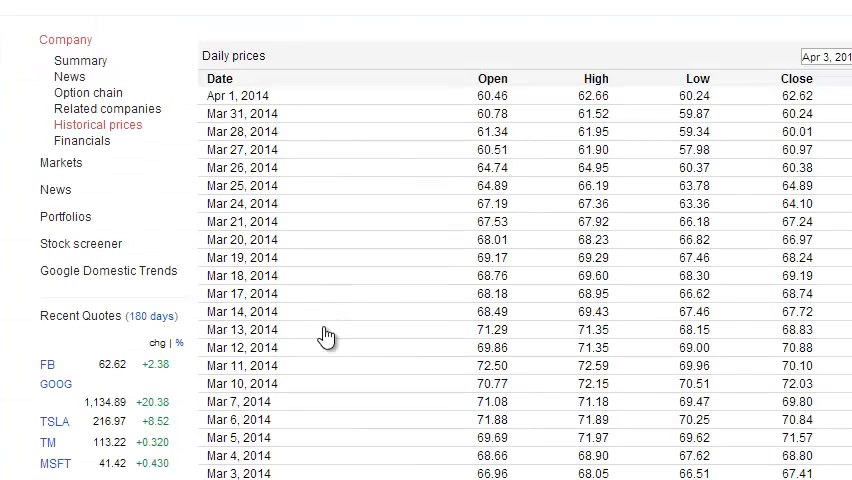
pyautogui.moveTo(330, 335)
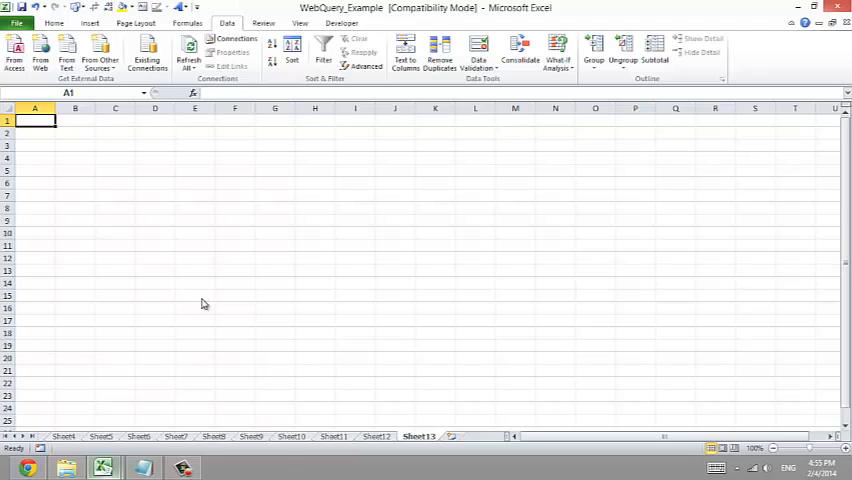
# Open the getStockQuote macro code in Module2 of the VBA editor
pyautogui.click(114, 283)
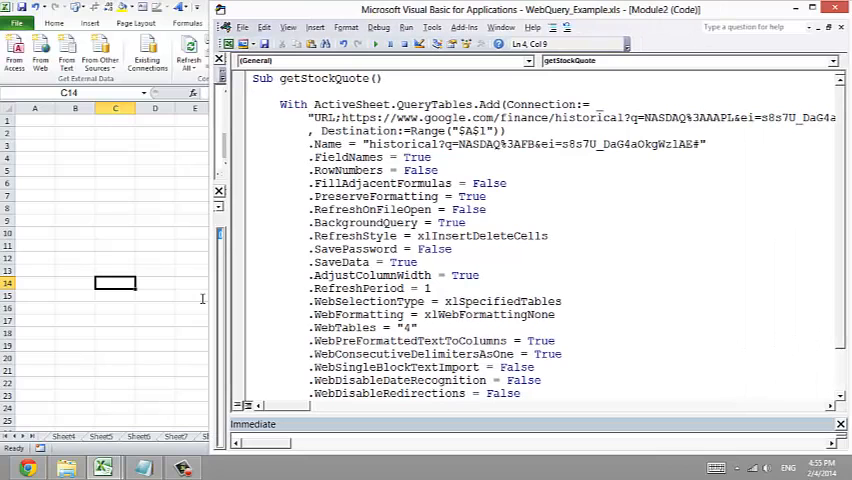
# Select the ticker symbol in the macro's Connection URL for replacement
pyautogui.doubleClick(715, 117)
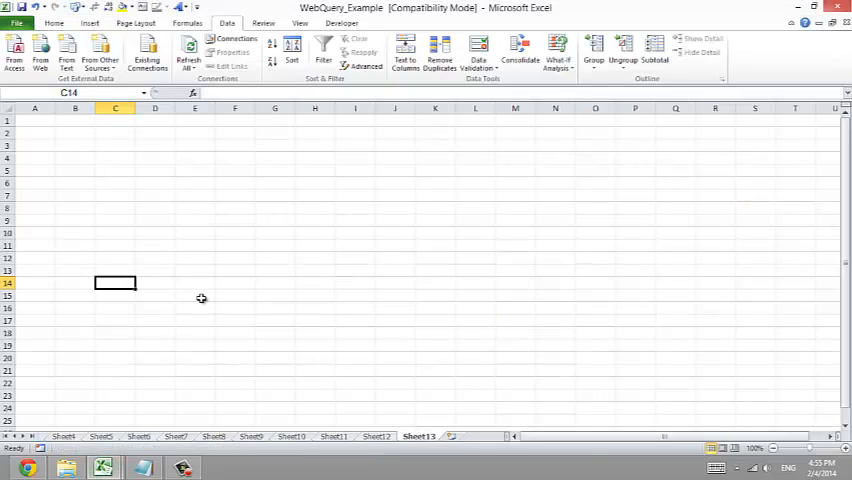
# Run getStockQuote to fill Sheet13 with Facebook's daily Open, High, Low, Close, Volume
pyautogui.press('Alt+F11')
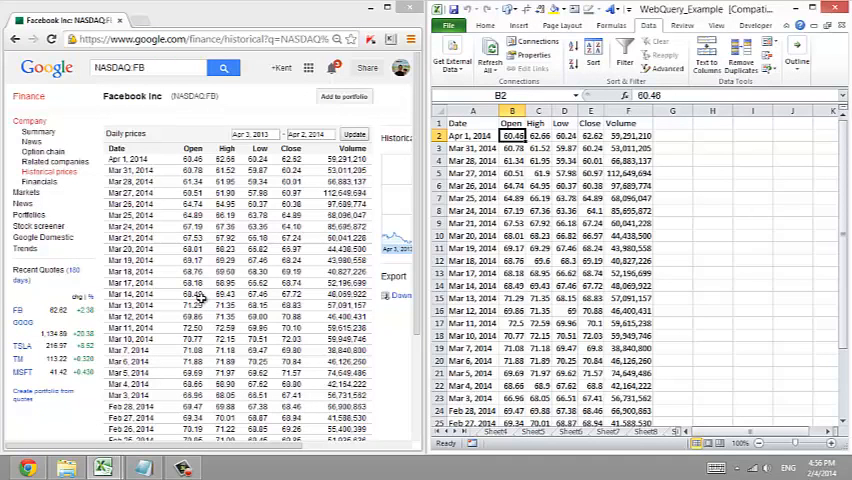
pyautogui.moveTo(203, 302)
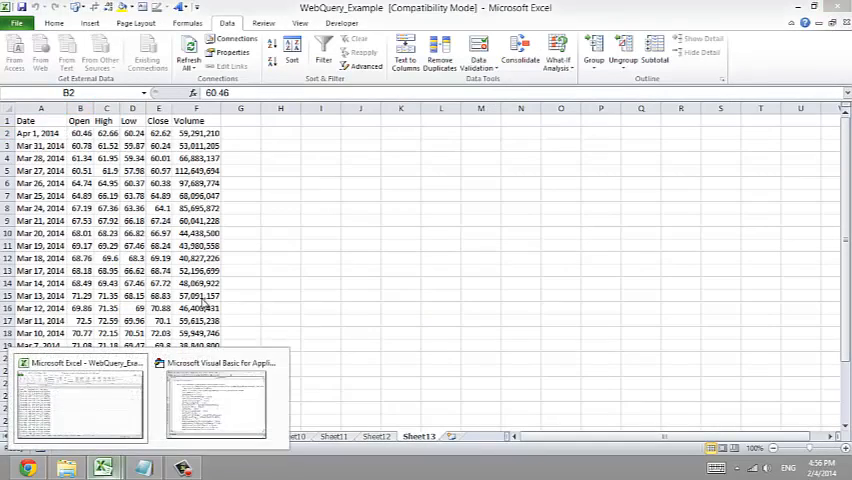
# Switch to the VBA editor showing the macro with the TSLA query URL
pyautogui.click(216, 400)
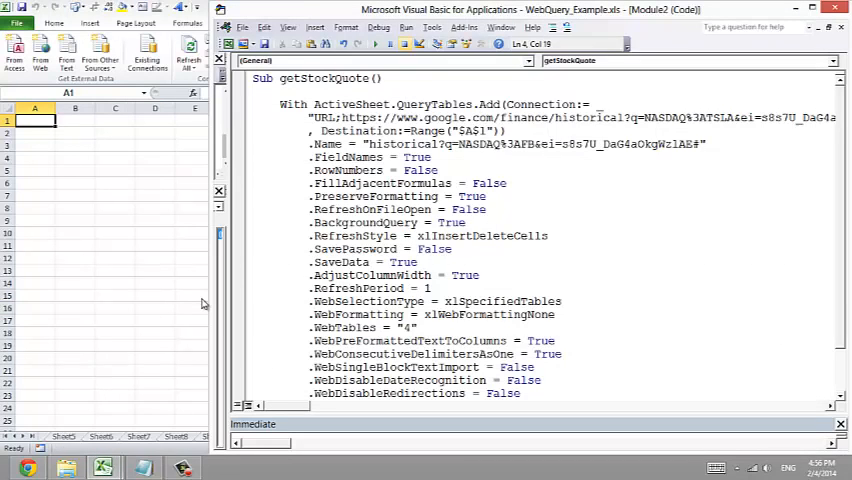
# Run the macro to load TSLA daily prices, then view the stock chart on Sheet7
pyautogui.click(374, 43)
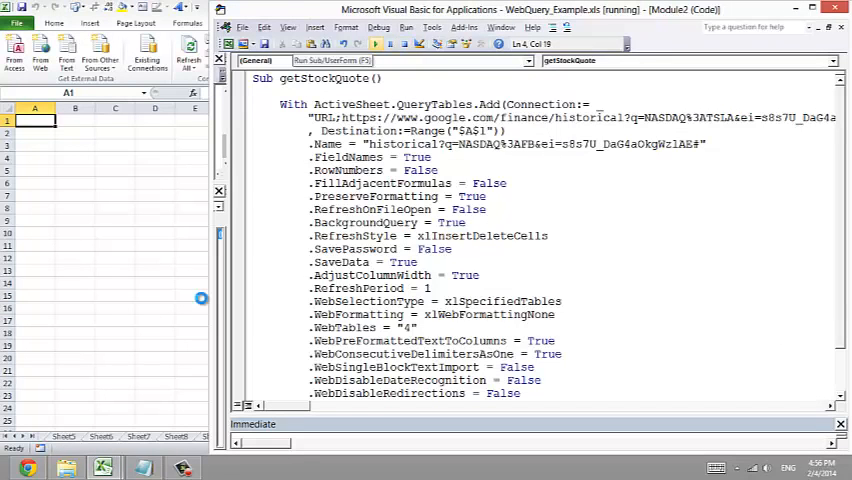
pyautogui.click(364, 43)
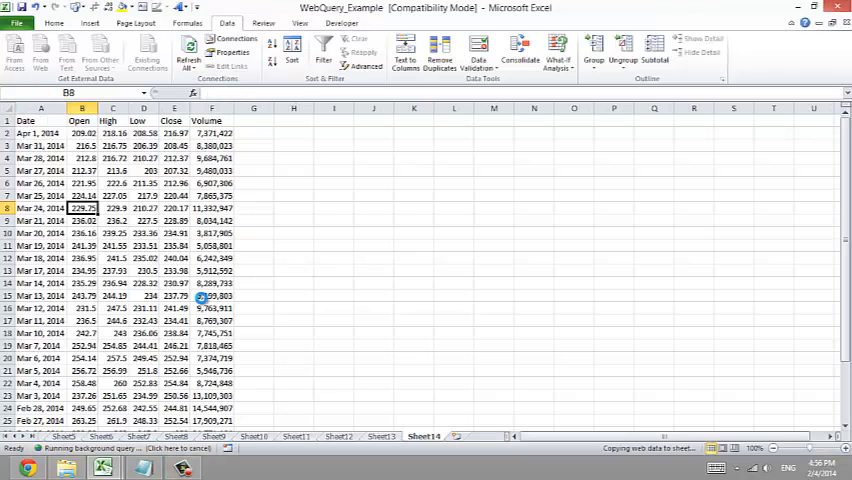
pyautogui.click(138, 435)
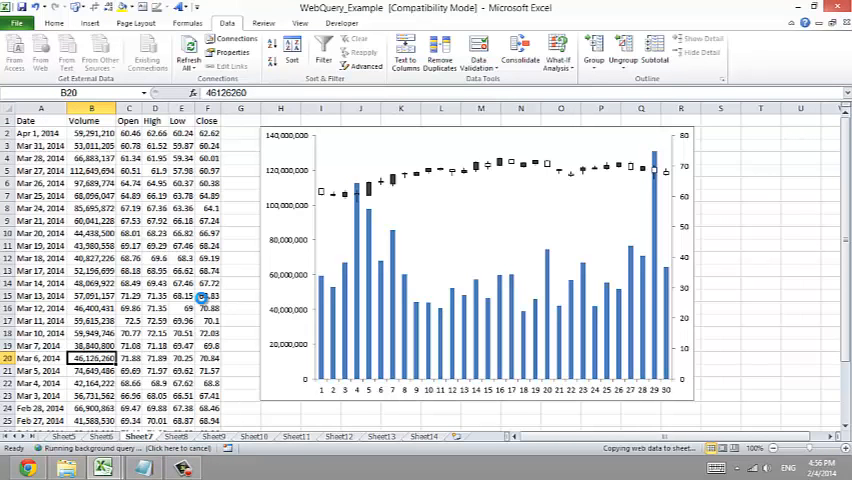